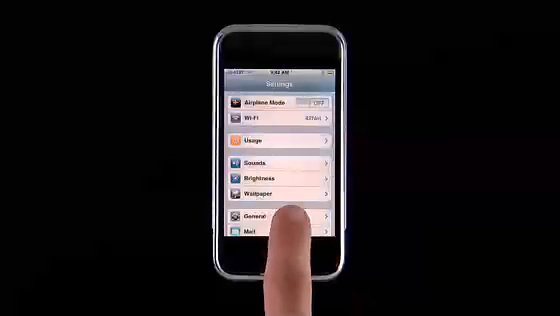
# - Open the Mail settings from the Settings home screen
pyautogui.click(283, 236)
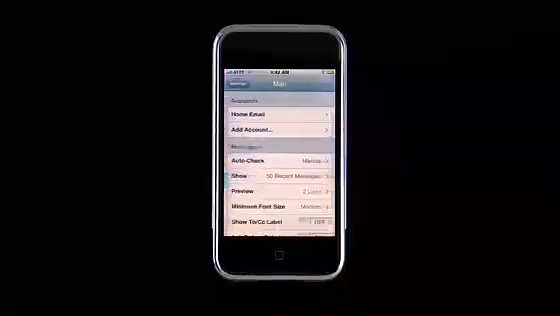
pyautogui.click(275, 133)
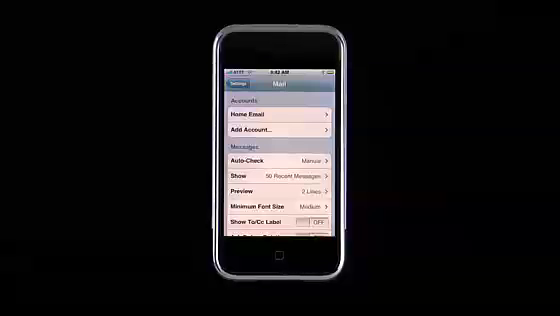
# - Set Mail's Auto-Check frequency to every 30 minutes and return to Mail settings
pyautogui.click(280, 160)
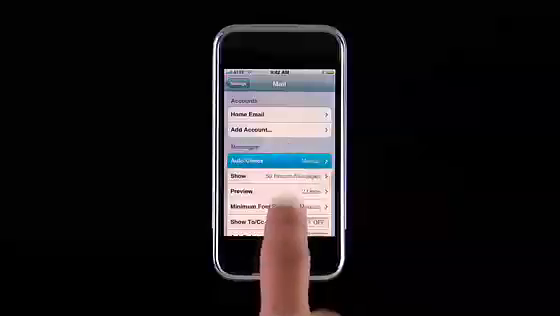
pyautogui.click(270, 160)
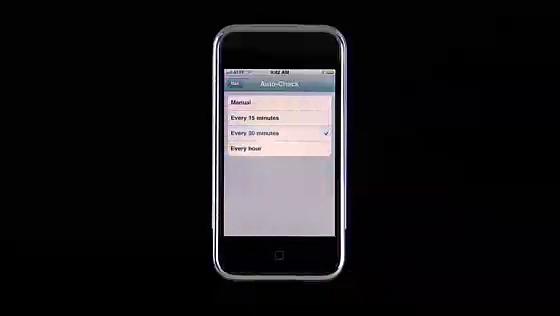
pyautogui.click(233, 89)
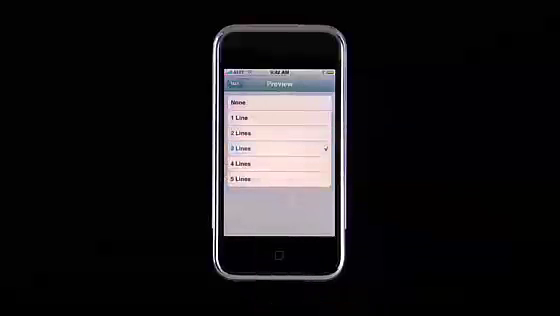
# - Return to the Mail settings page after setting 75 recent messages and 3-line preview
pyautogui.click(238, 89)
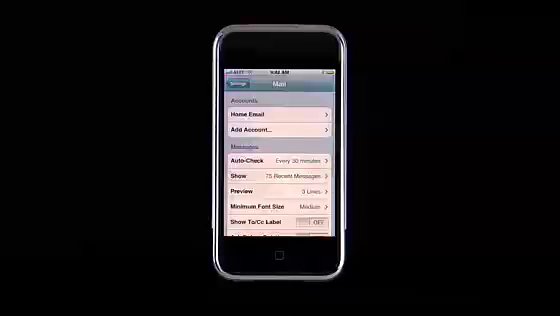
# - Set Mail's minimum font size to Large
pyautogui.click(280, 205)
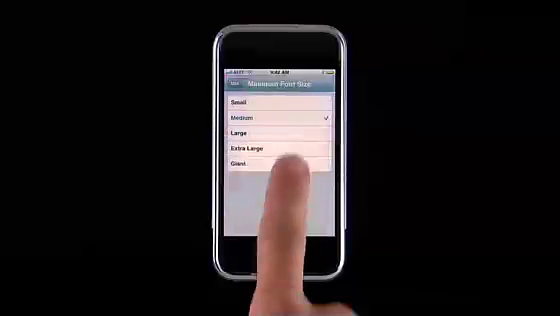
pyautogui.click(243, 87)
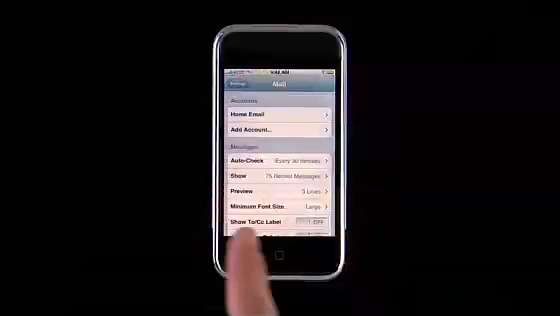